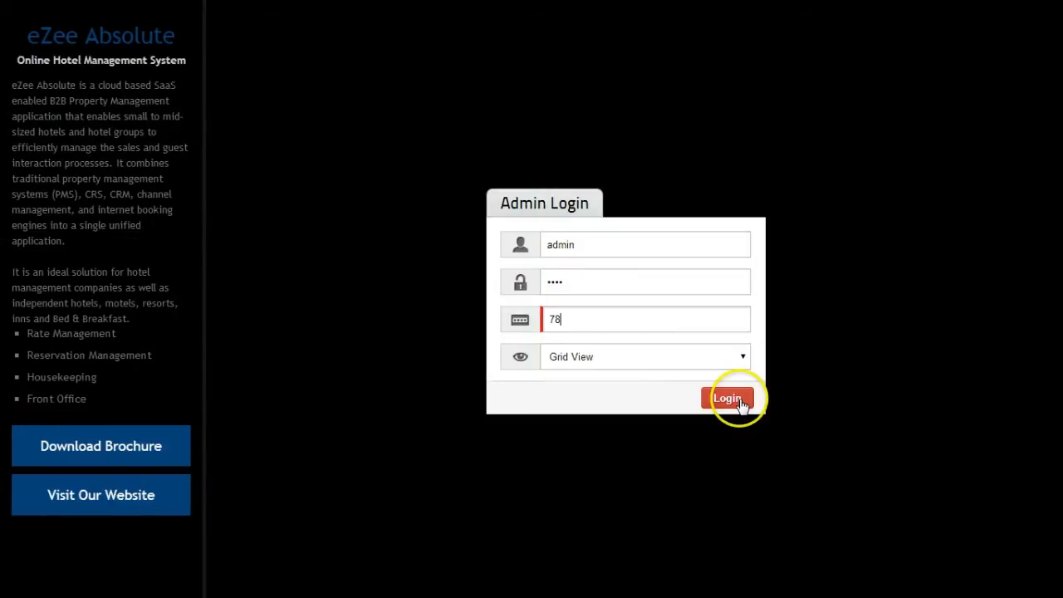
Log in as admin to reach the reservation home dashboard.
{"action": "left_click", "coordinate": [727, 398]}
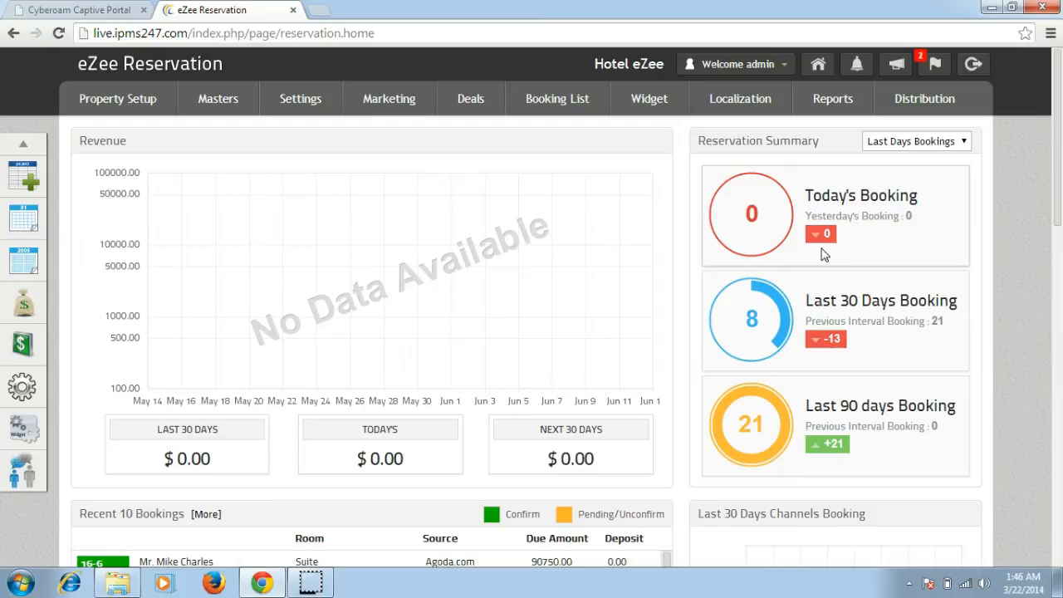
Browse the Reports list of arrivals, cancellations, revenue and performance reports, choosing Arrival List.
{"action": "left_click", "coordinate": [832, 99]}
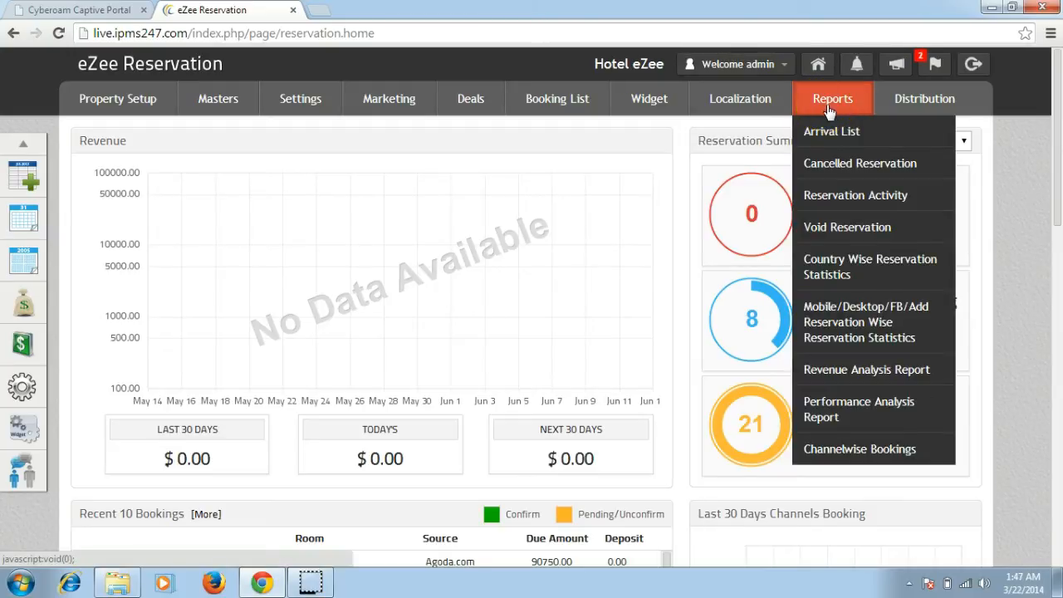
{"action": "mouse_move", "coordinate": [832, 131]}
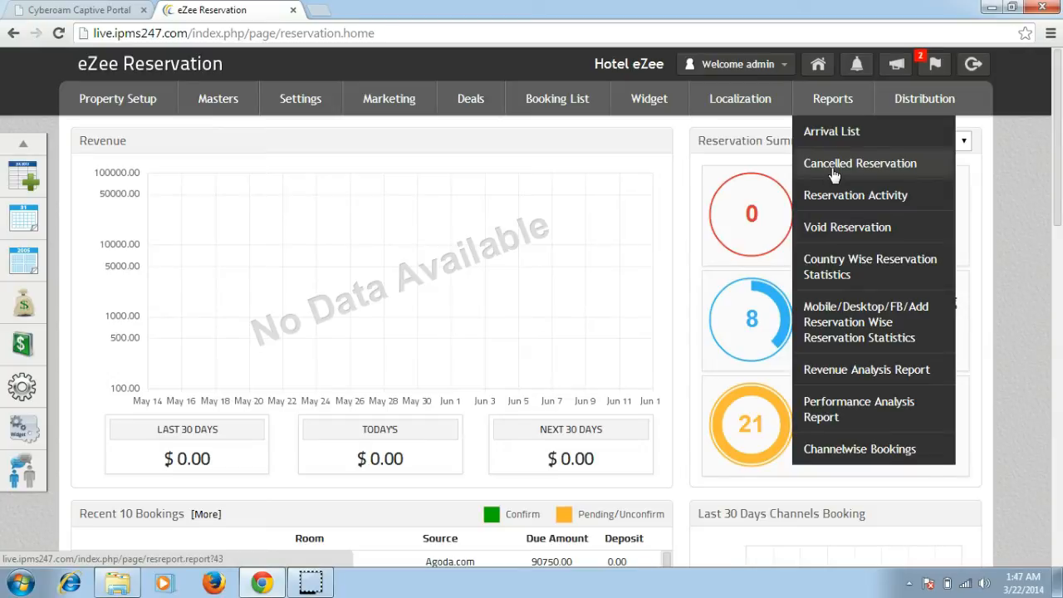
{"action": "mouse_move", "coordinate": [834, 180]}
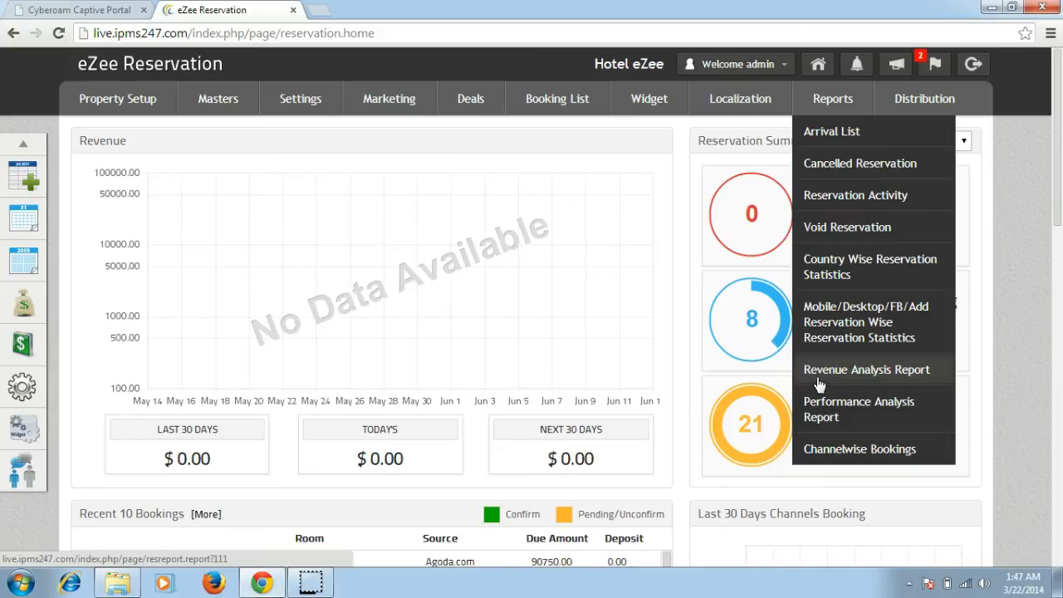
{"action": "left_click", "coordinate": [858, 409]}
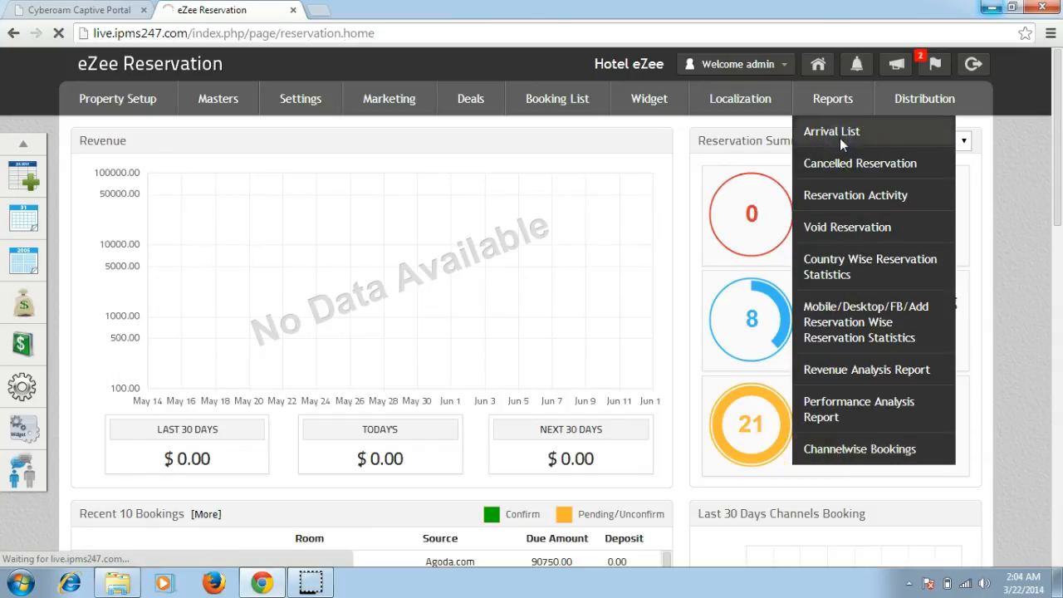
Run the Arrival List report for arrival dates 2014-01-07 to 2014-01-30.
{"action": "left_click", "coordinate": [831, 131]}
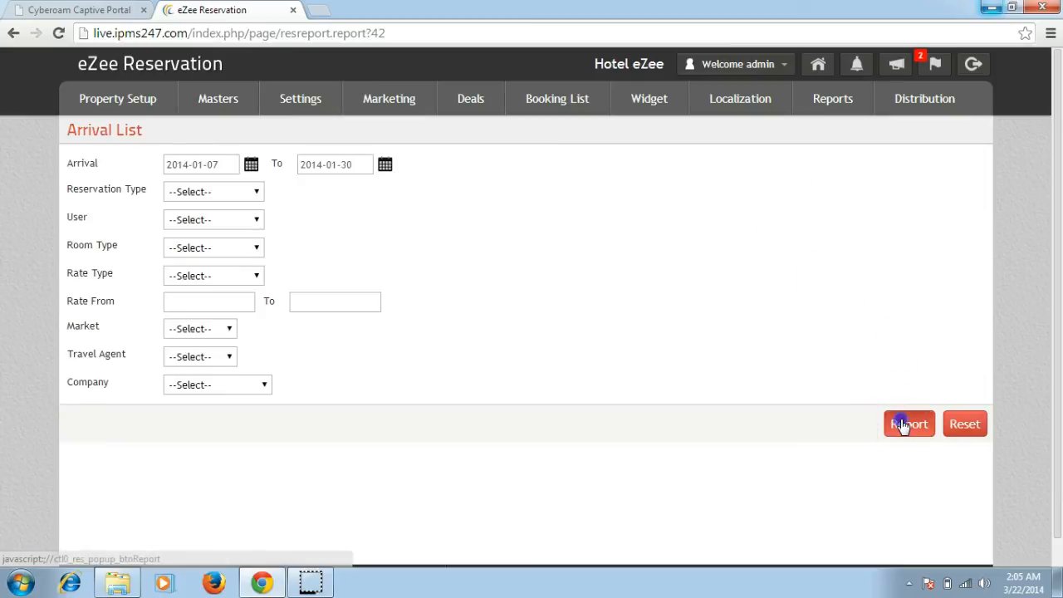
{"action": "left_click", "coordinate": [908, 423]}
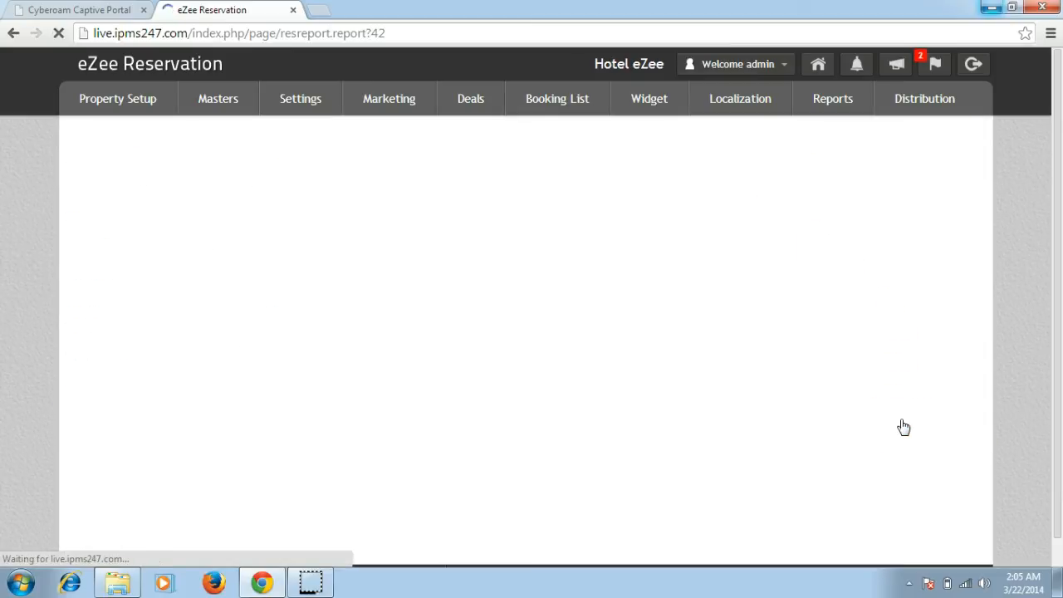